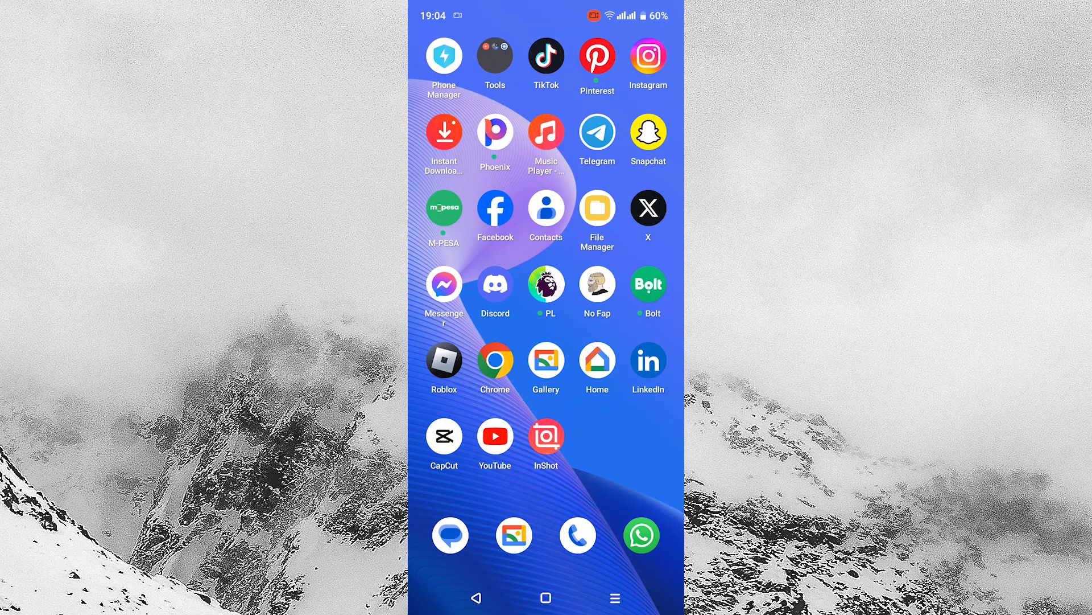
- Launch Instagram from the home screen and go to your own profile page
click(648, 56)
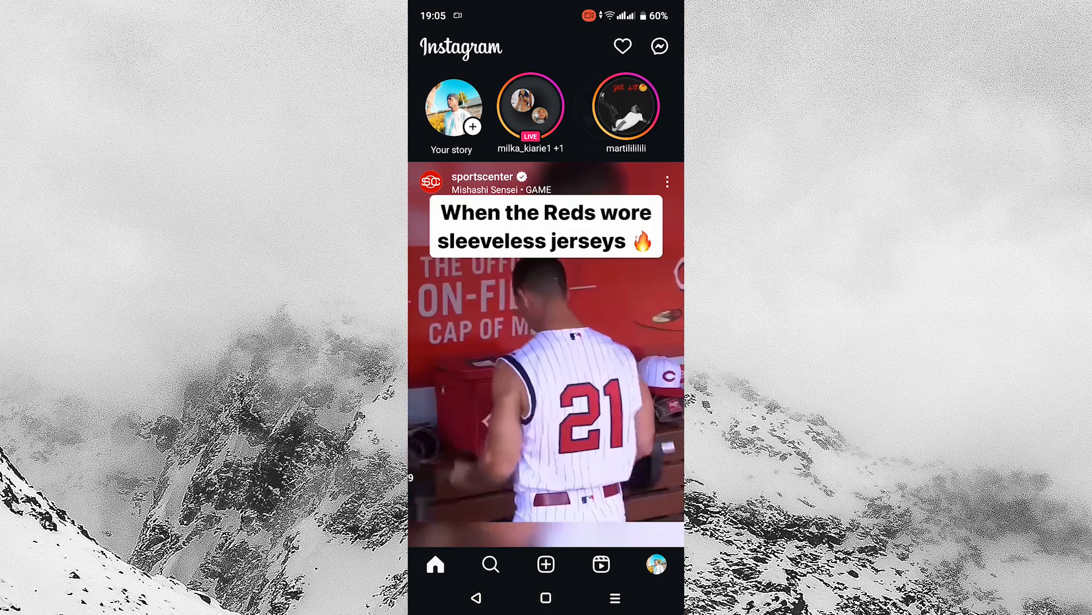
click(655, 563)
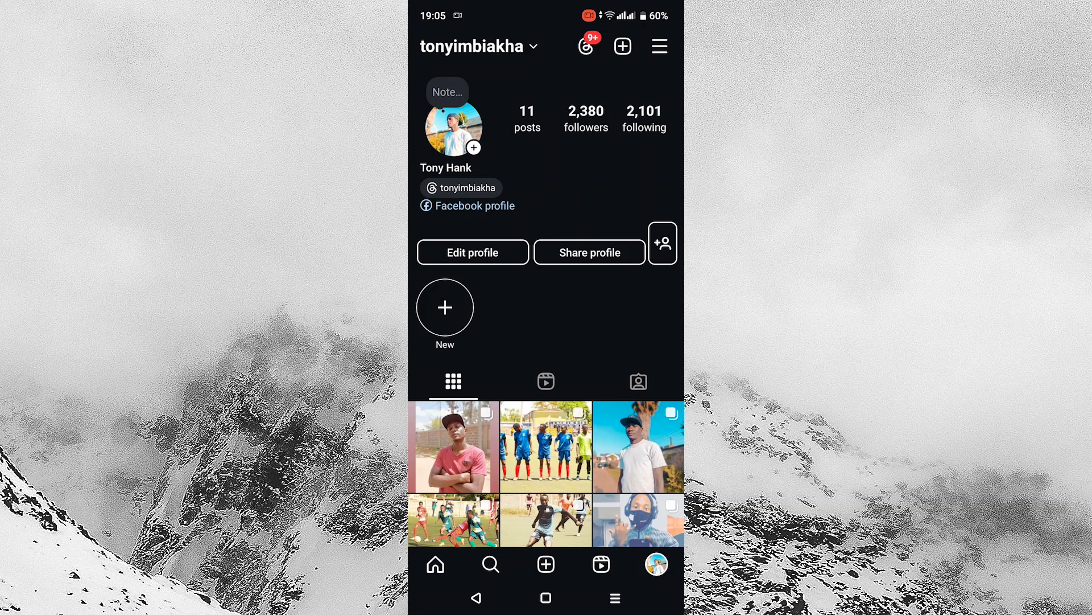
- From Settings and activity, reach the Follow and invite friends page
click(659, 45)
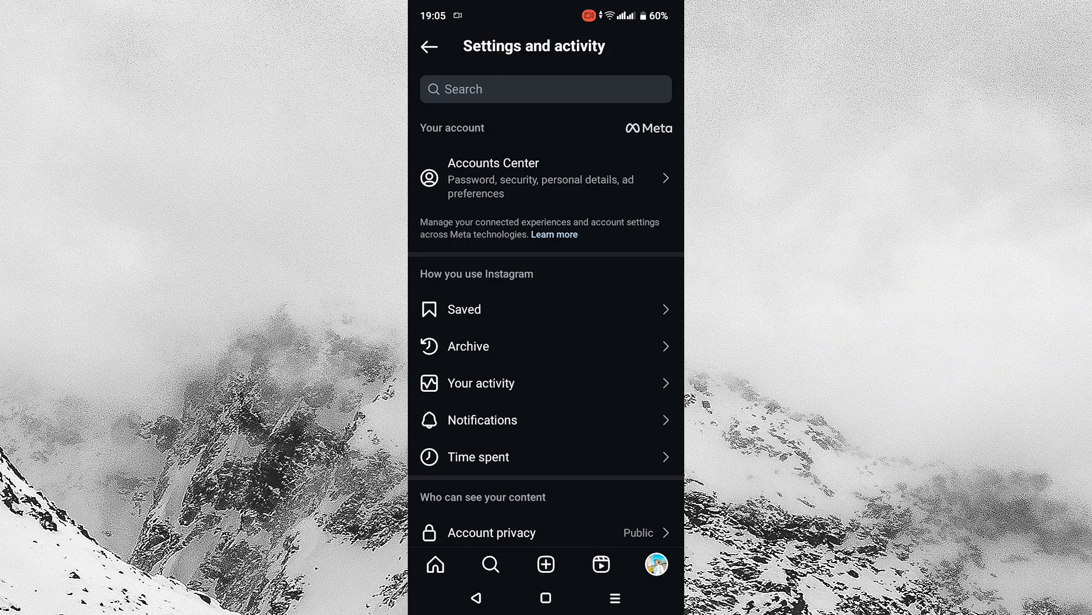
scroll(down, 3)
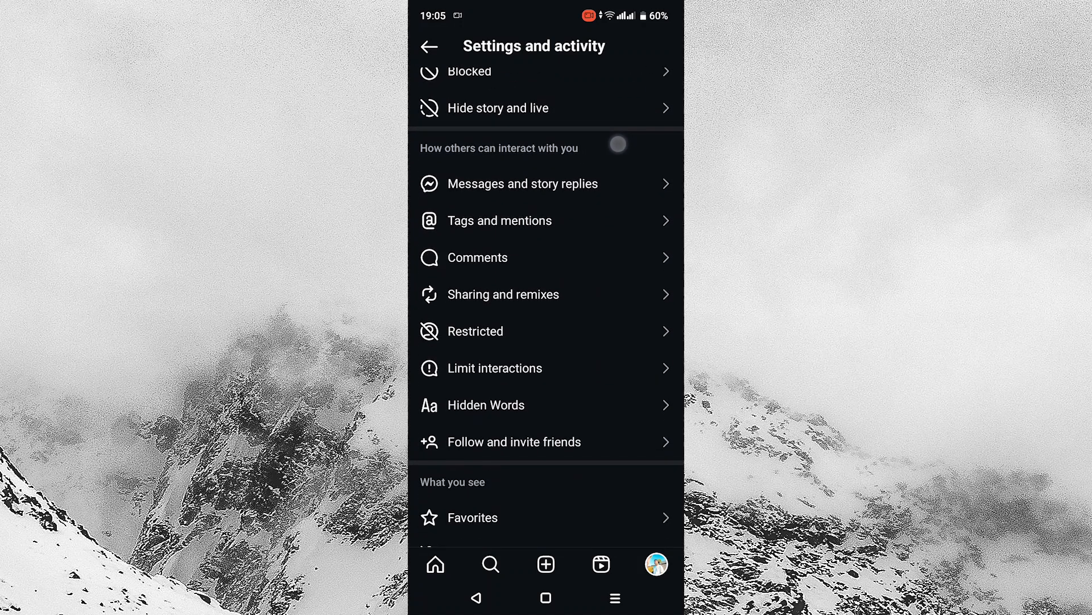
click(515, 442)
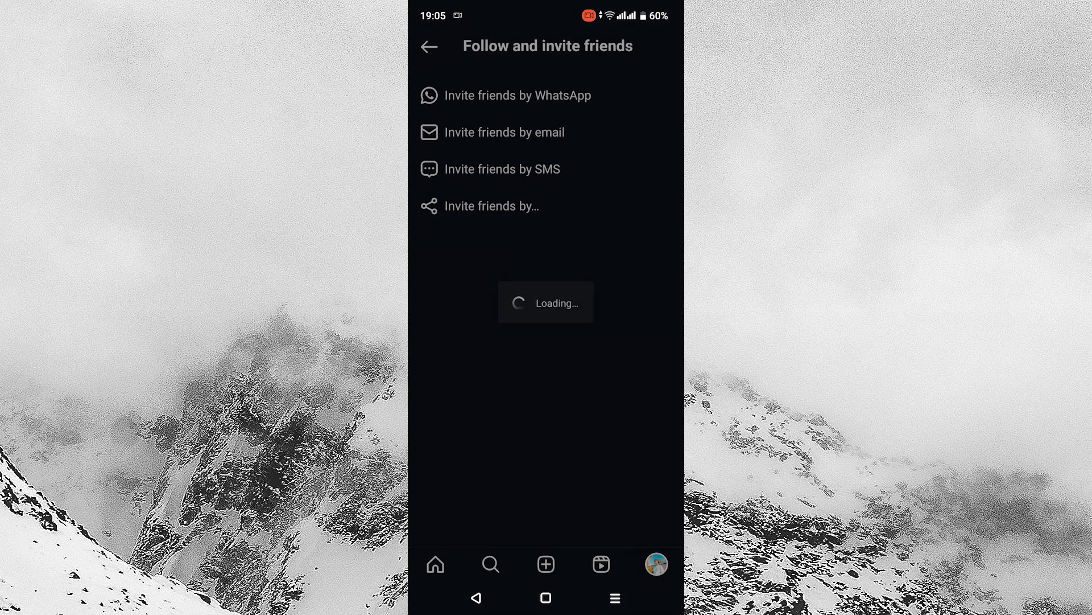
- View the Invite friends share sheet, then dismiss it back to the profile
click(492, 206)
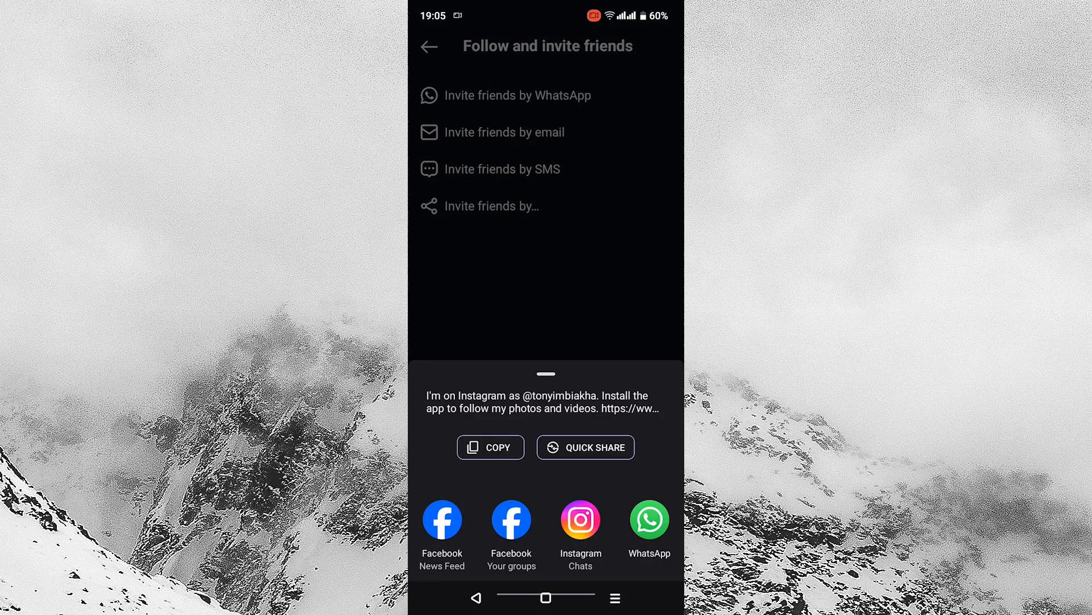
click(442, 520)
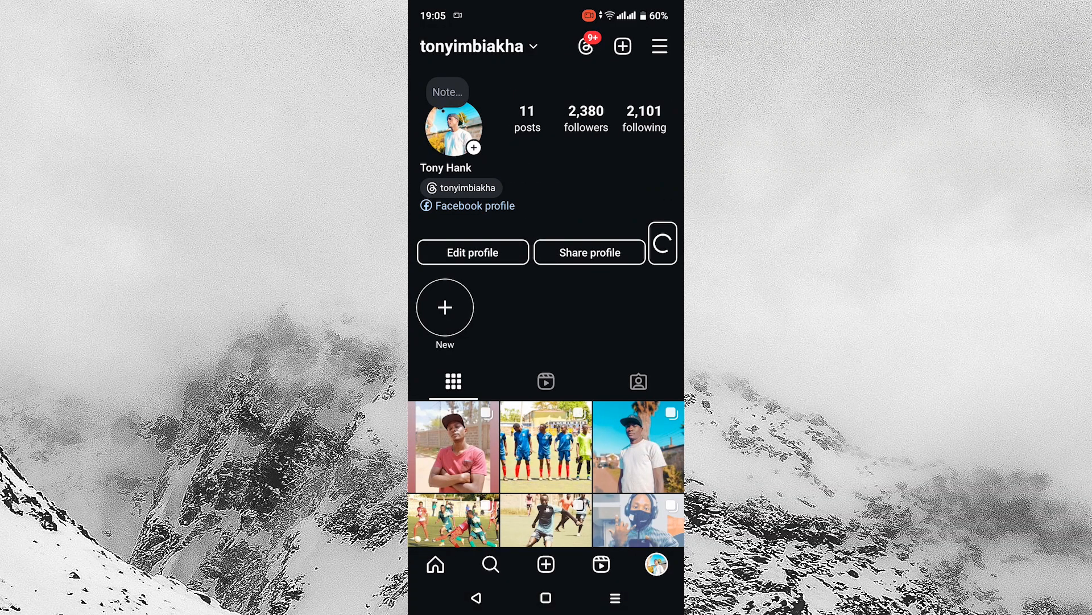
- In the full Discover people list, sync name and profile photo with Facebook and browse the suggestions
click(661, 243)
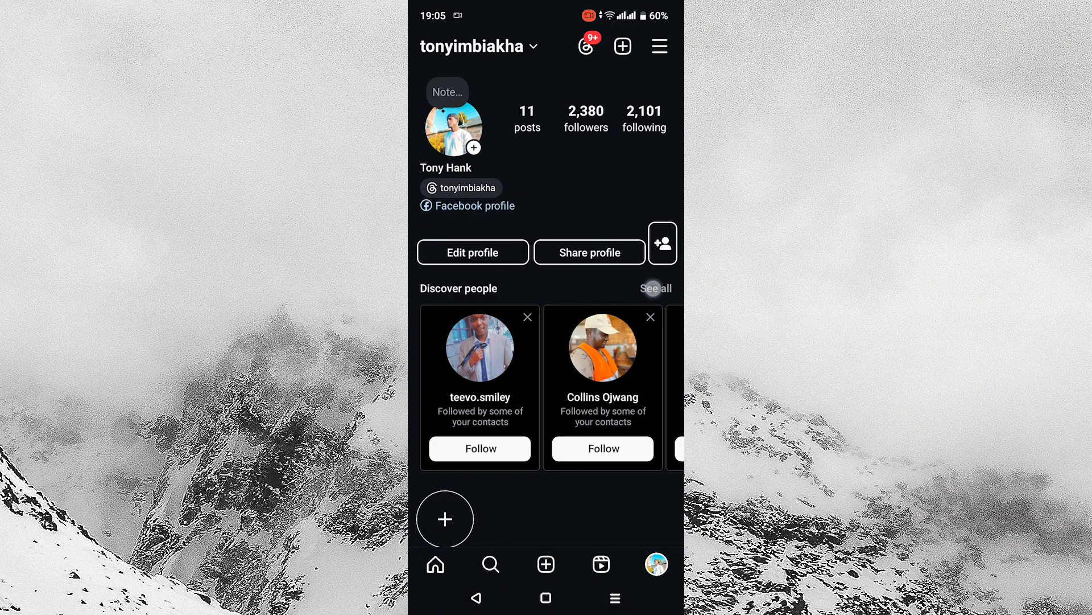
click(654, 288)
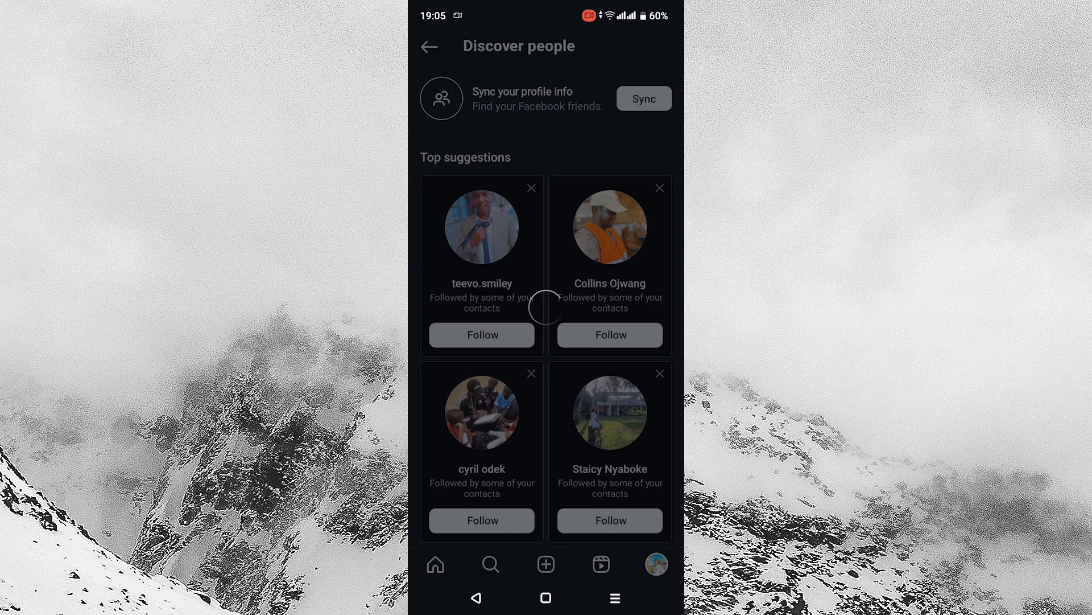
click(641, 98)
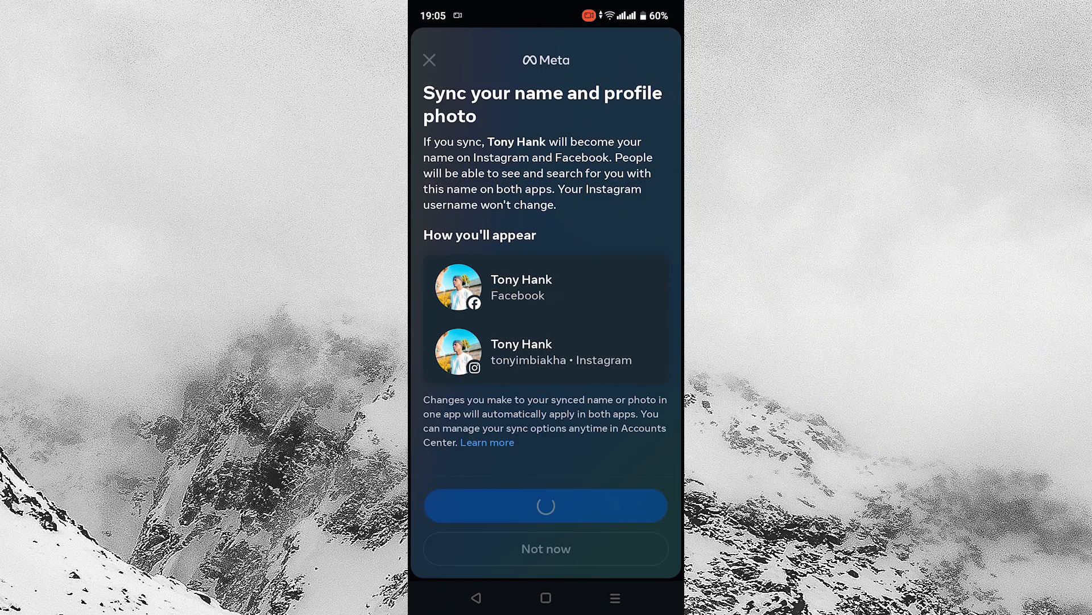
click(545, 506)
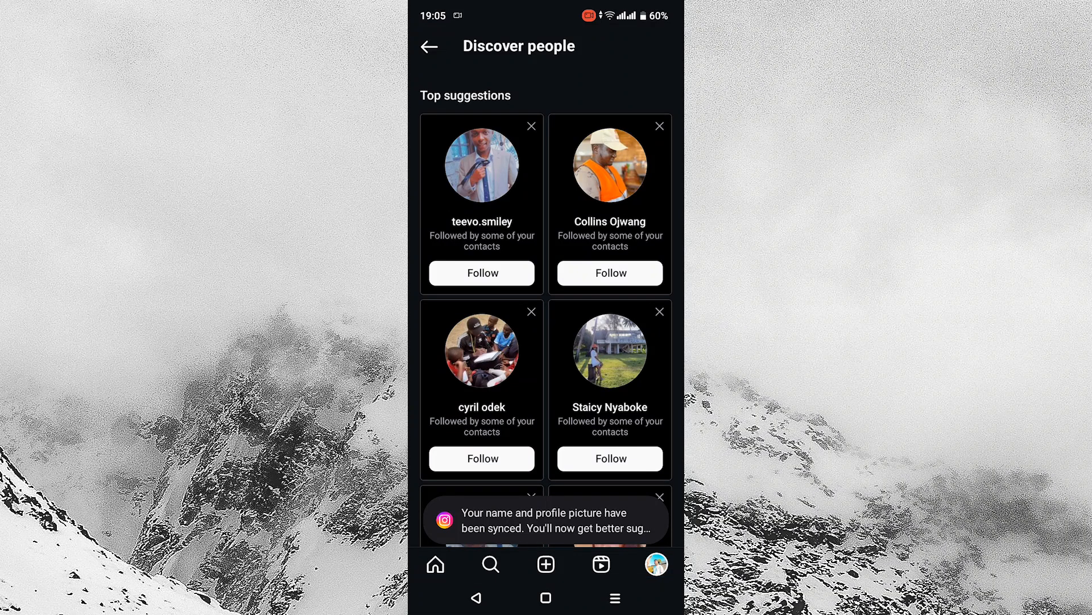
scroll(down, 3)
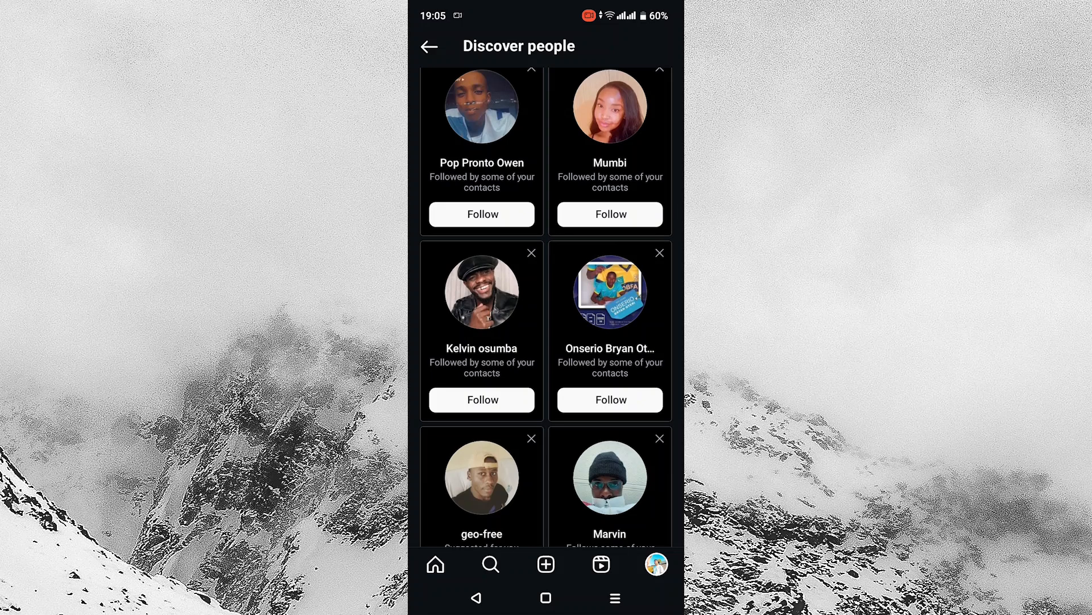
scroll(down, 3)
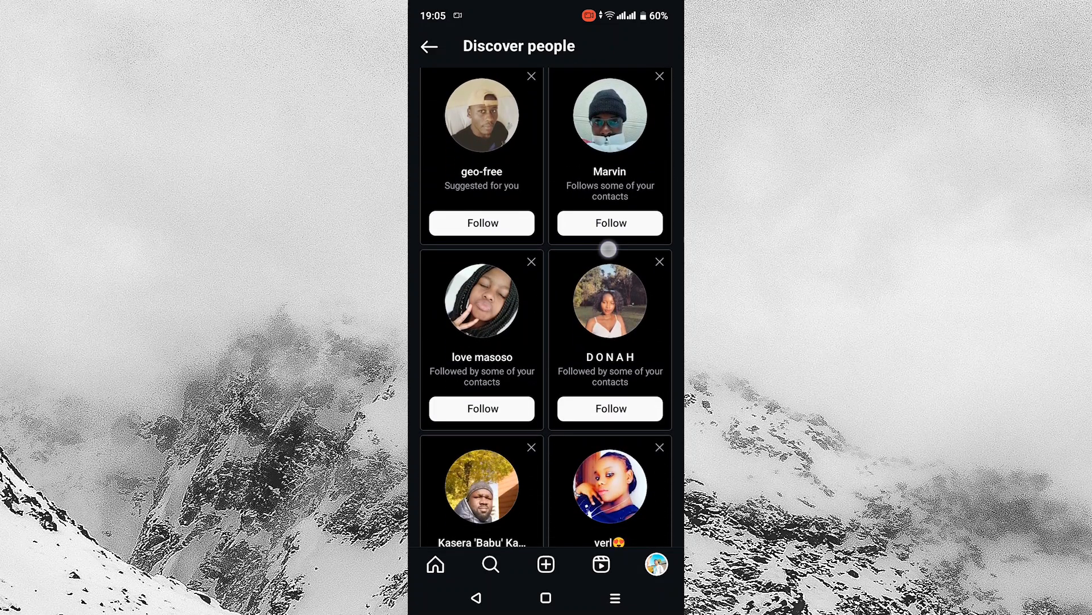